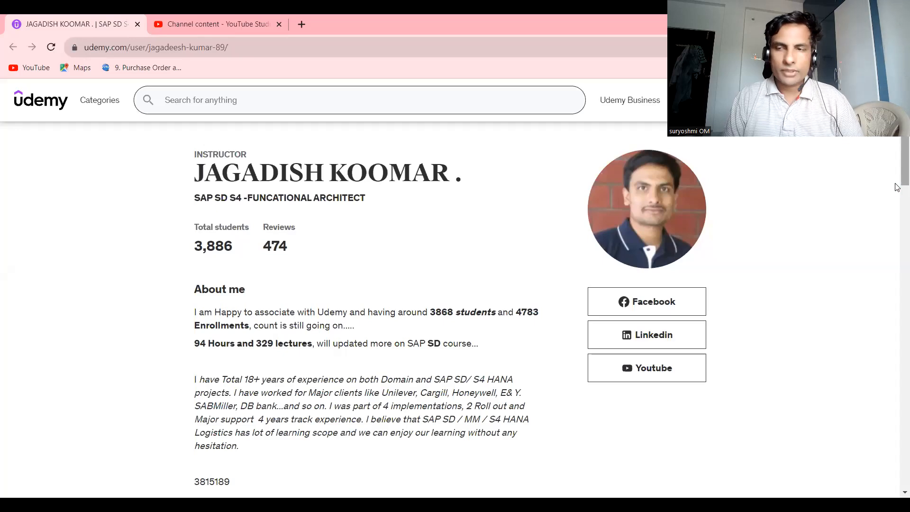
Browse the instructor's course pages, then log on to SAP and run ME21N.
scroll(down, 3)
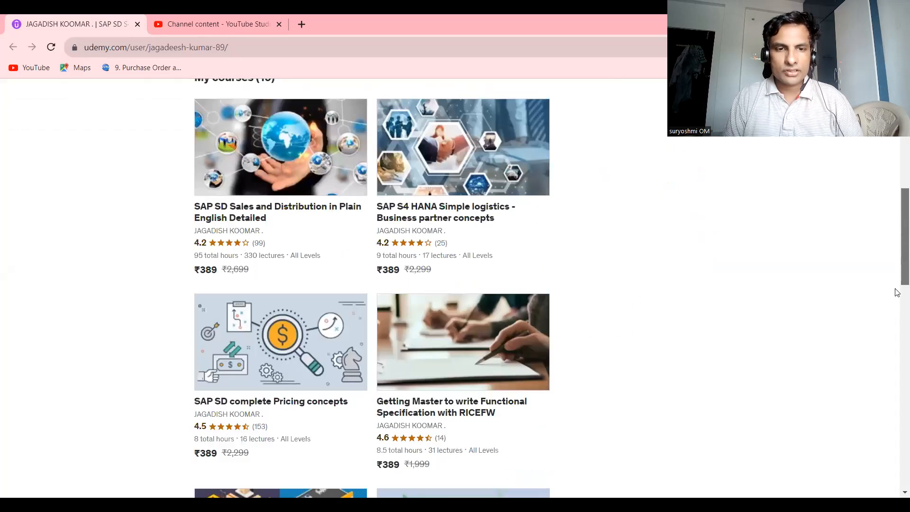
scroll(down, 3)
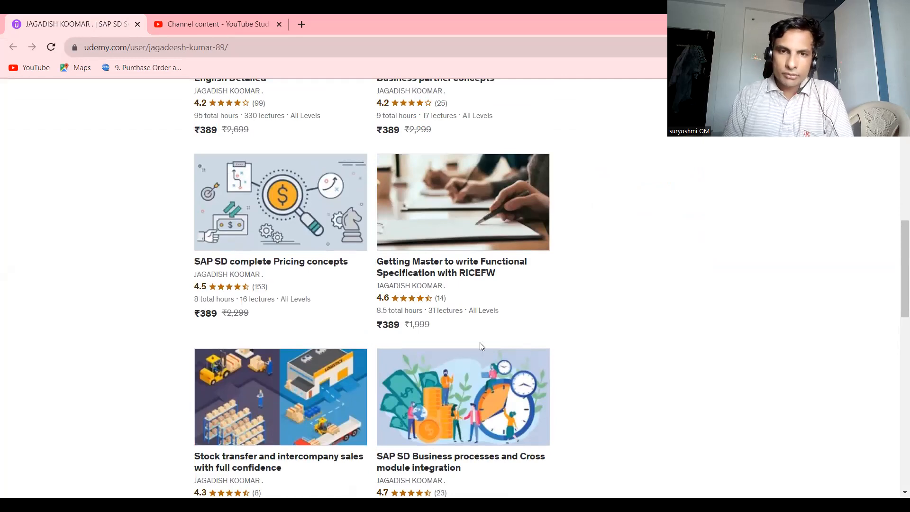
mouse_move(491, 278)
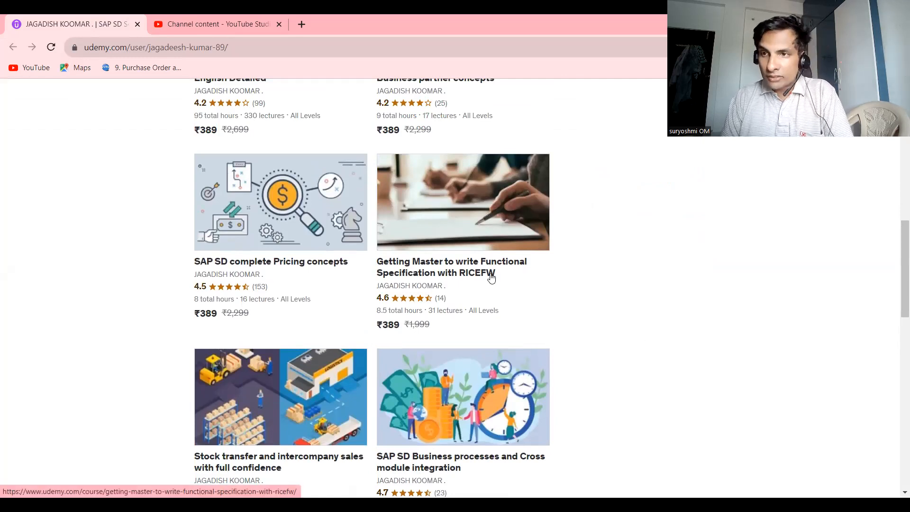
mouse_move(439, 264)
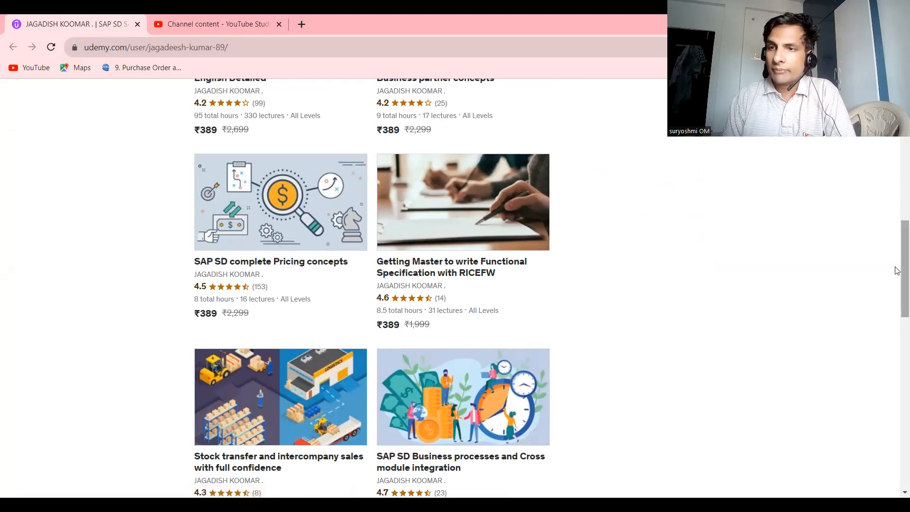
scroll(down, 3)
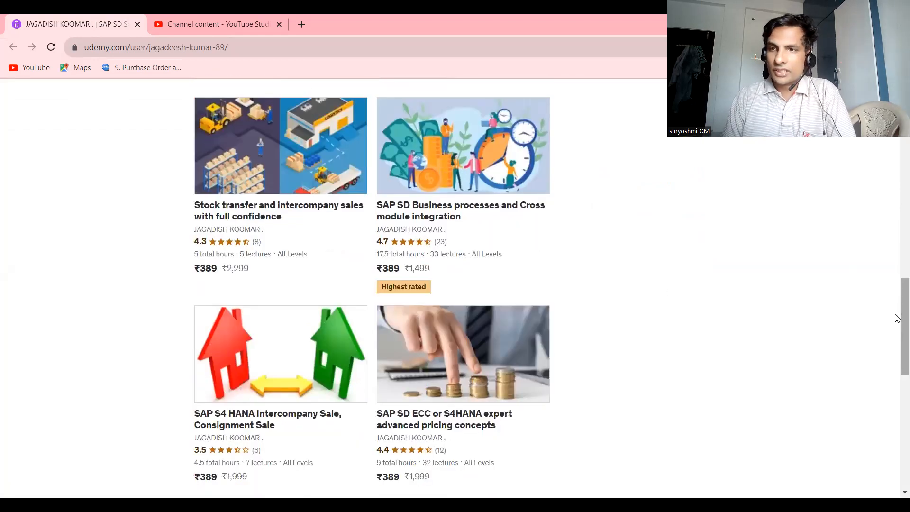
scroll(down, 3)
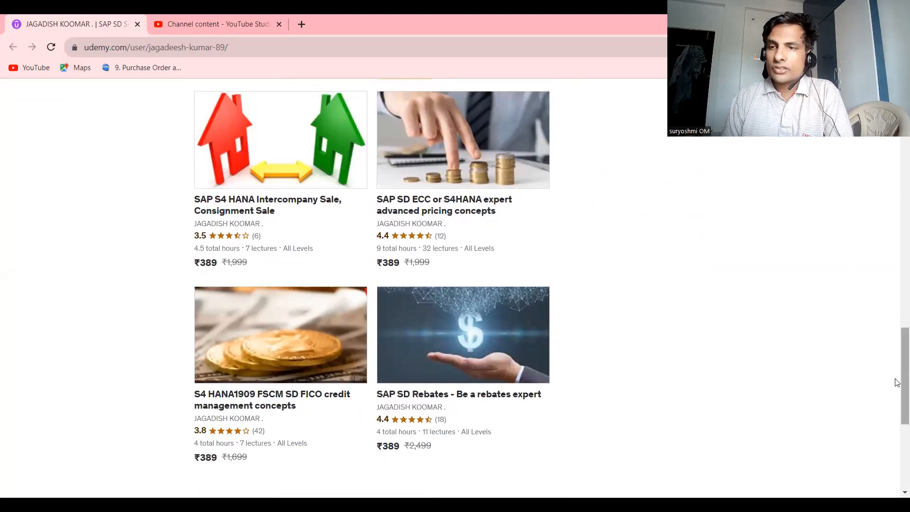
scroll(down, 3)
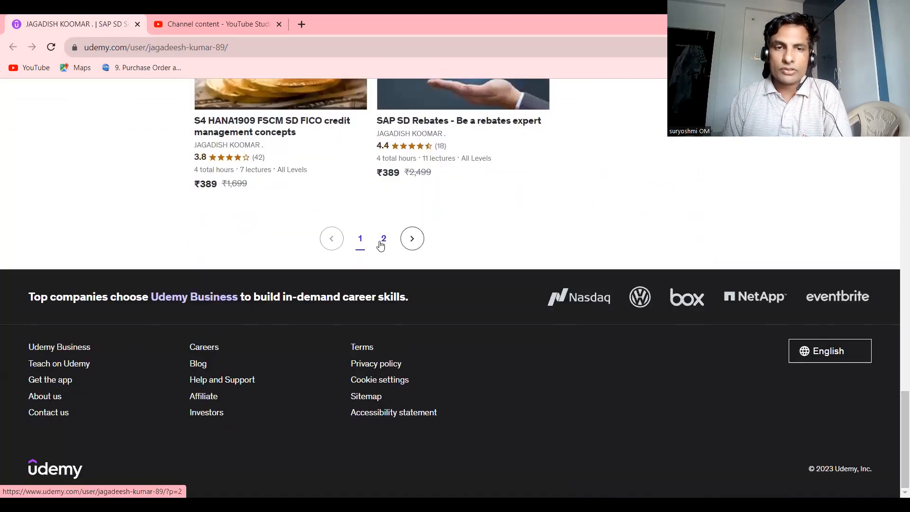
click(383, 238)
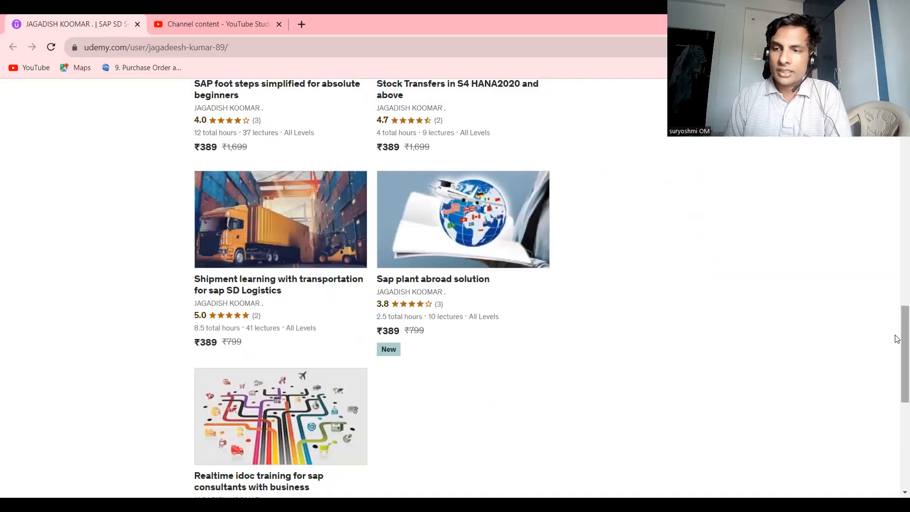
scroll(down, 3)
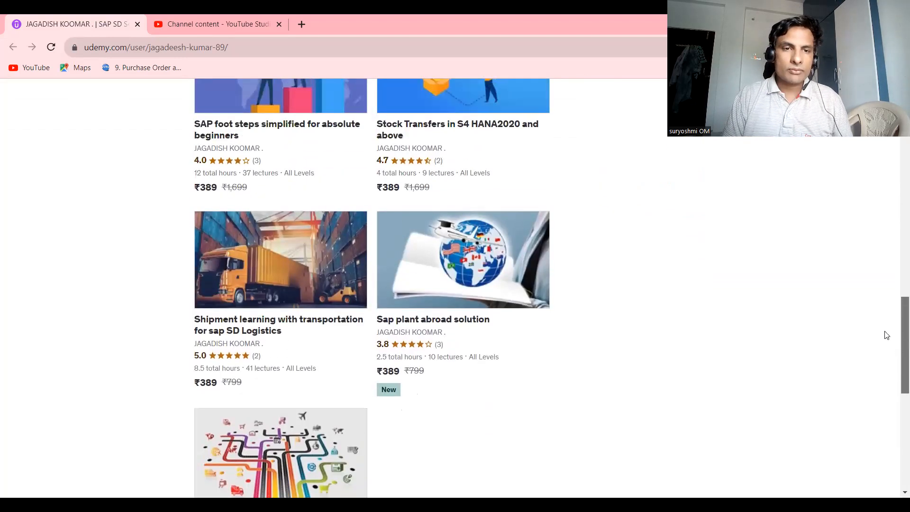
scroll(down, 3)
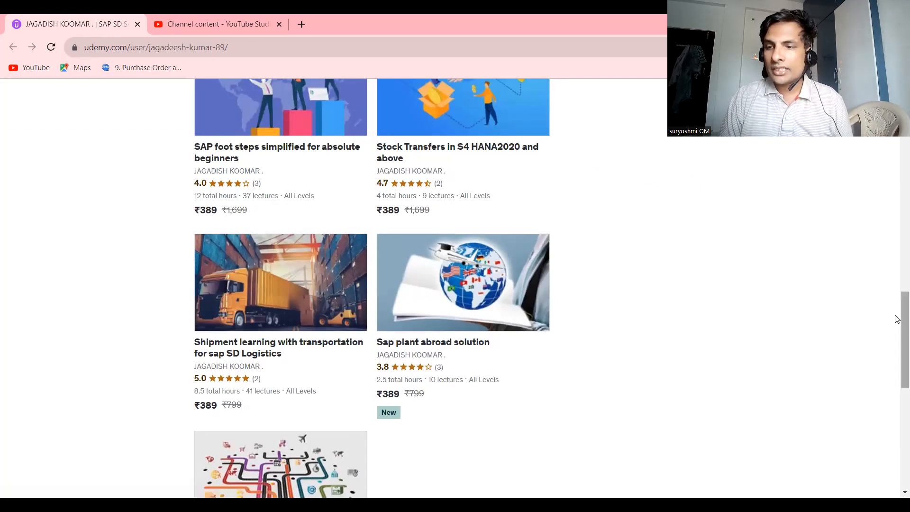
scroll(down, 3)
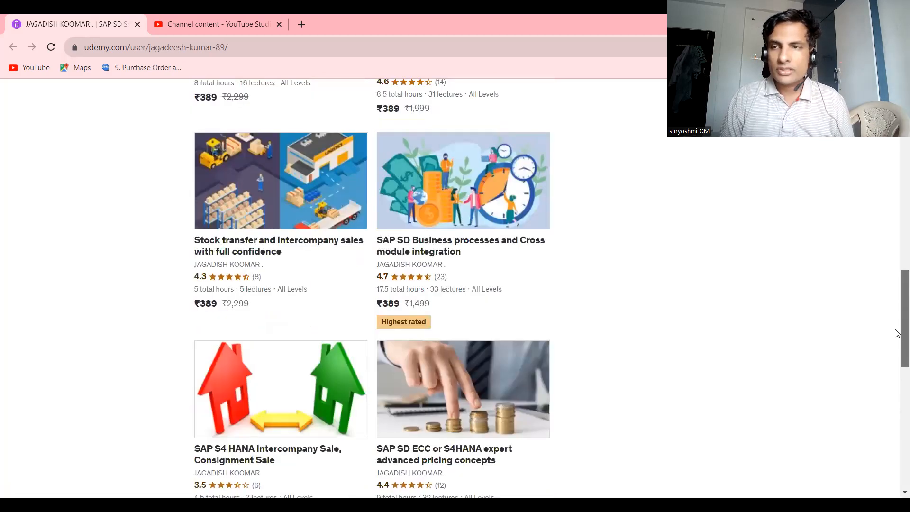
scroll(up, 3)
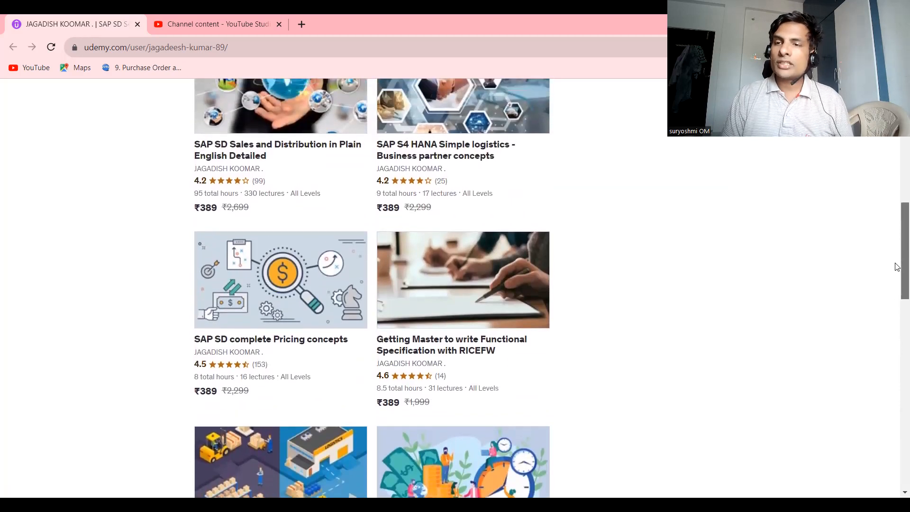
mouse_move(483, 342)
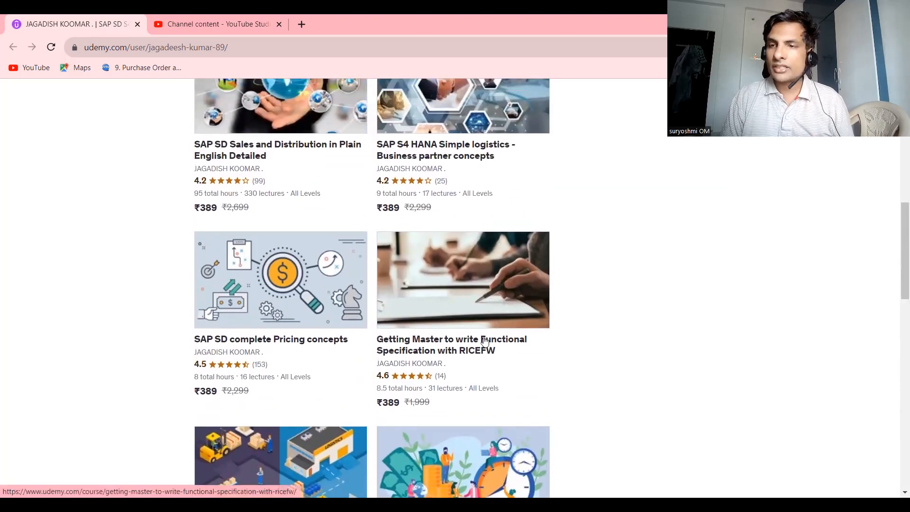
mouse_move(474, 335)
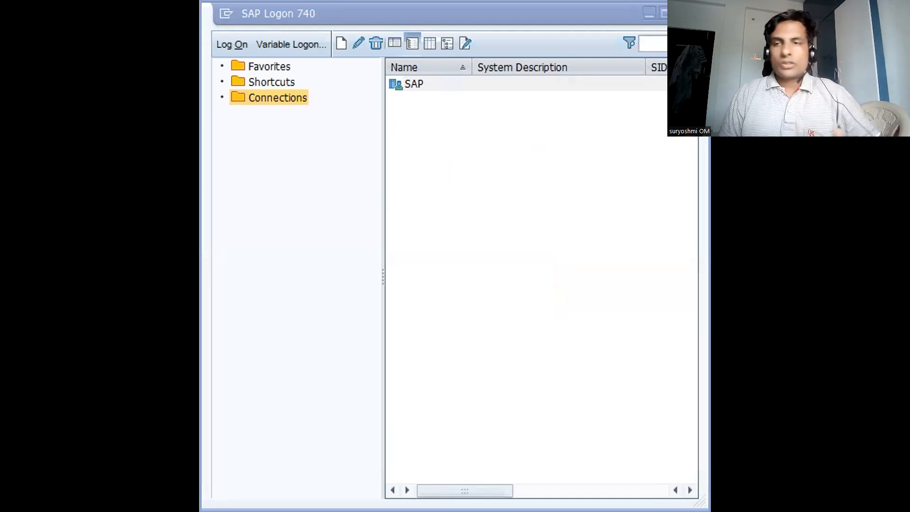
double_click(414, 84)
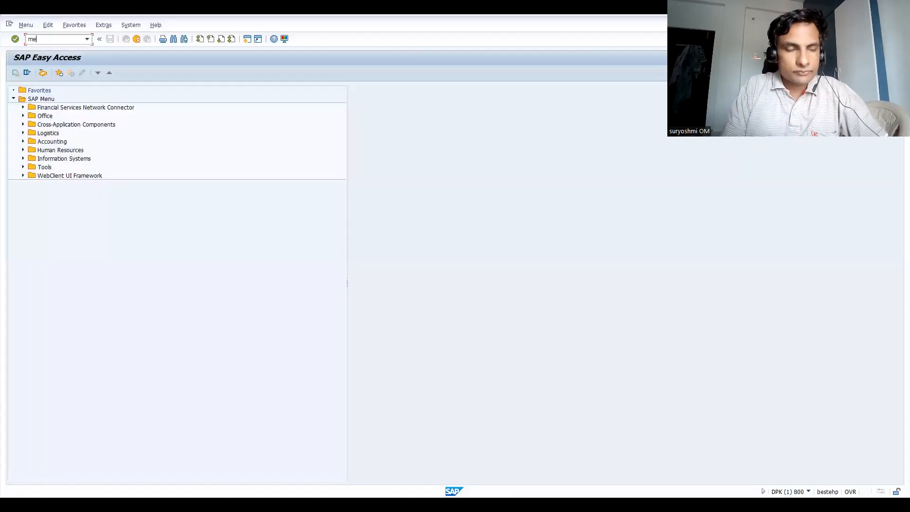
key(Enter)
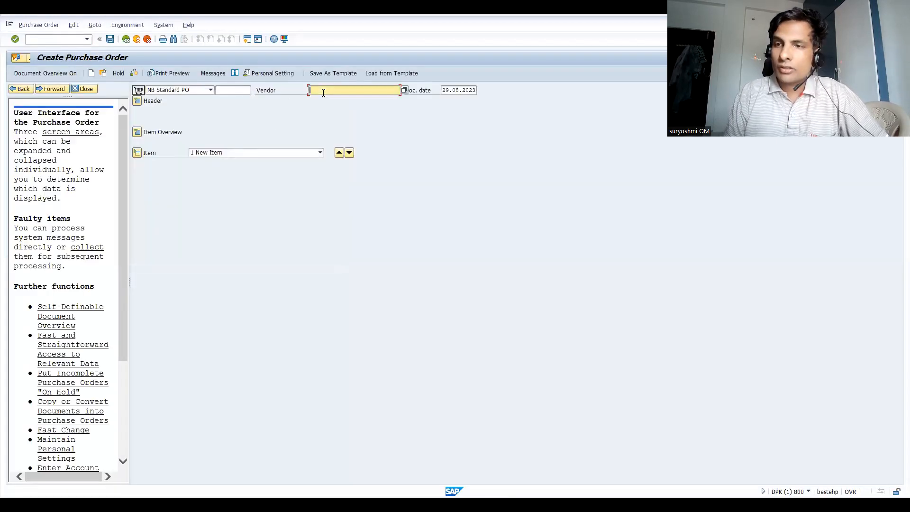
Enter vendor CARBURYLTD and item material 50065044 with plant ZI01.
text(CARBURYLTD CARBURYLTD (CO...)
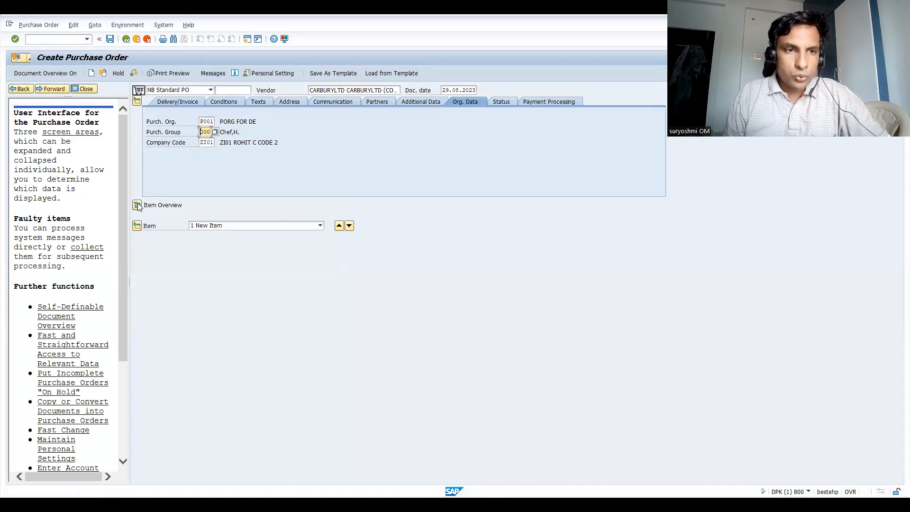
click(137, 205)
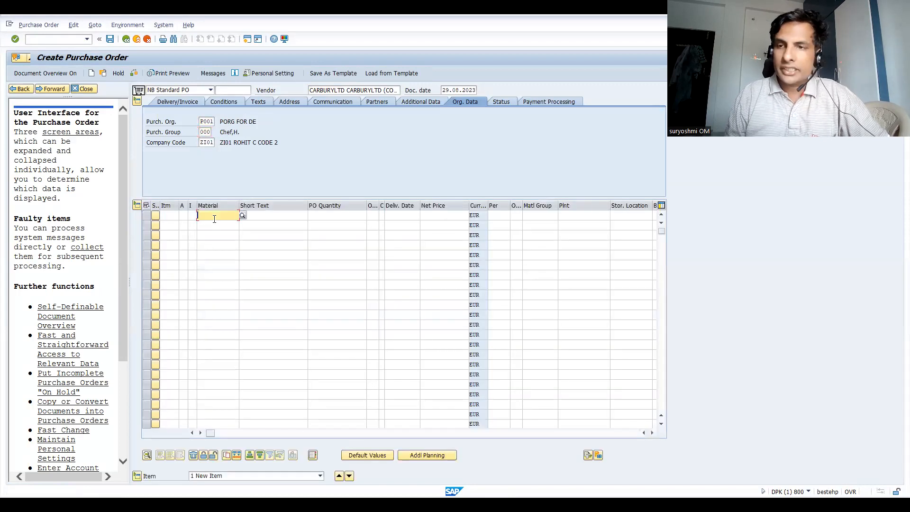
text(50065044)
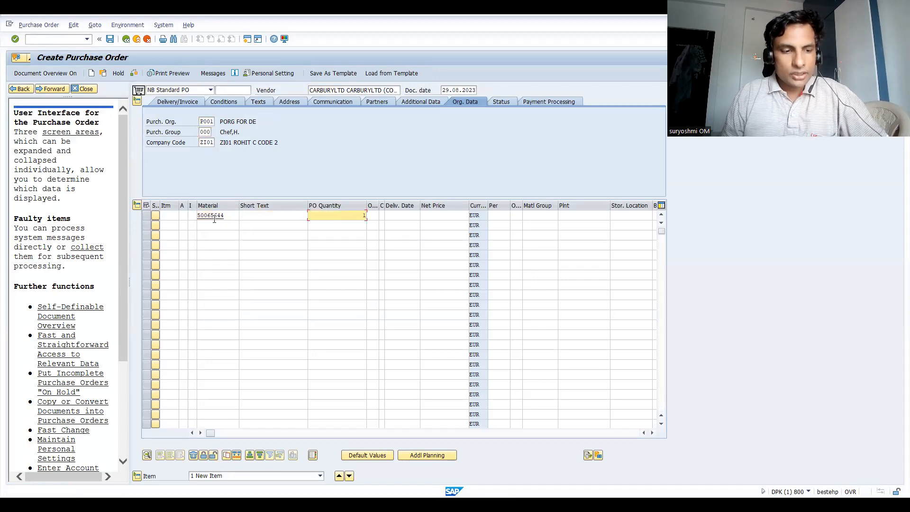
click(539, 215)
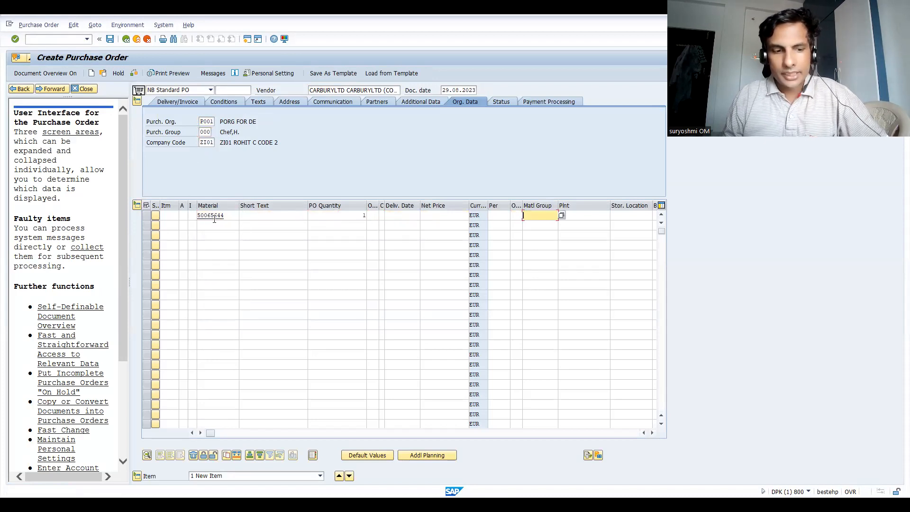
text(zi01)
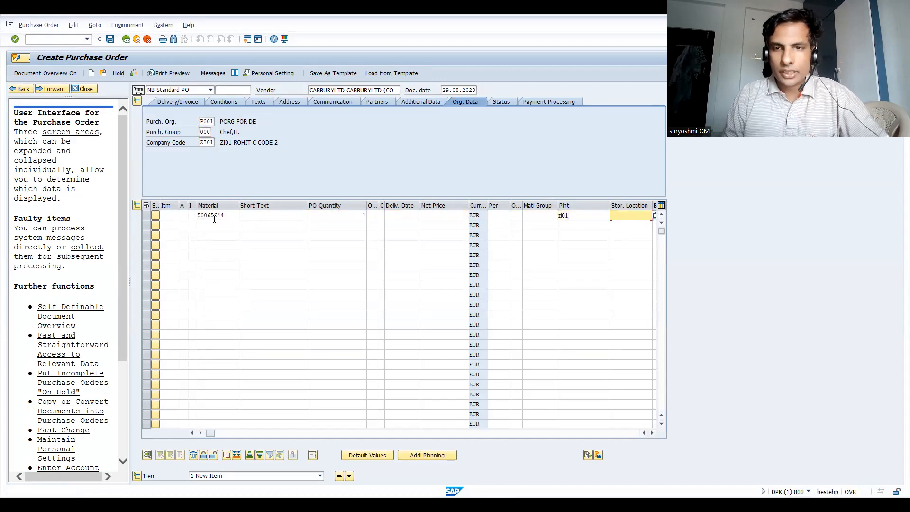
click(654, 215)
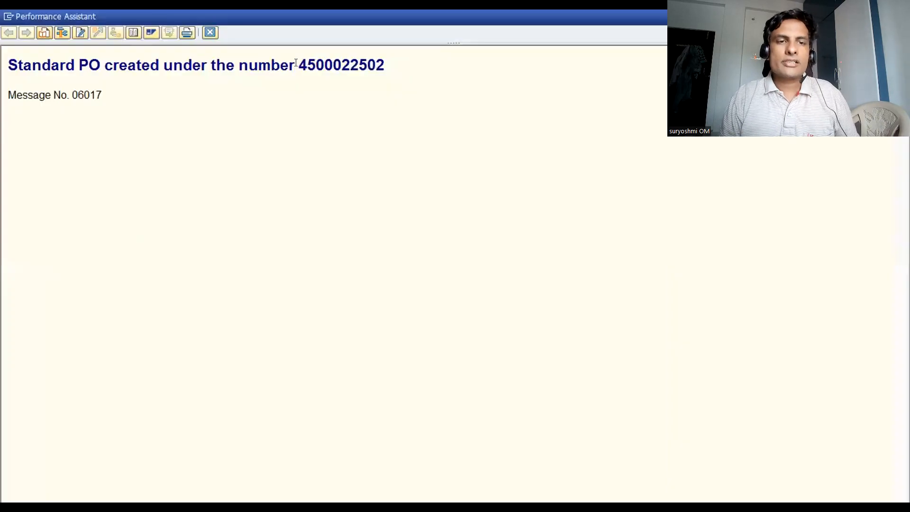
double_click(341, 65)
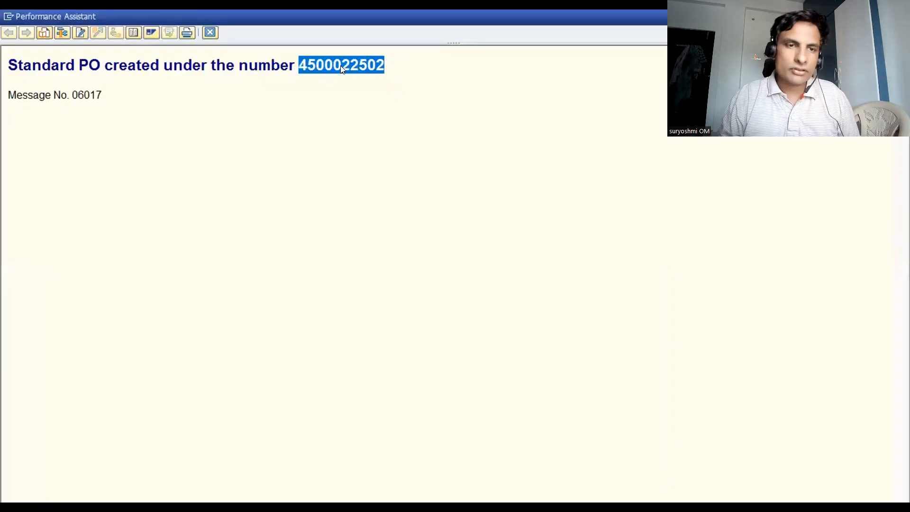
right_click(341, 65)
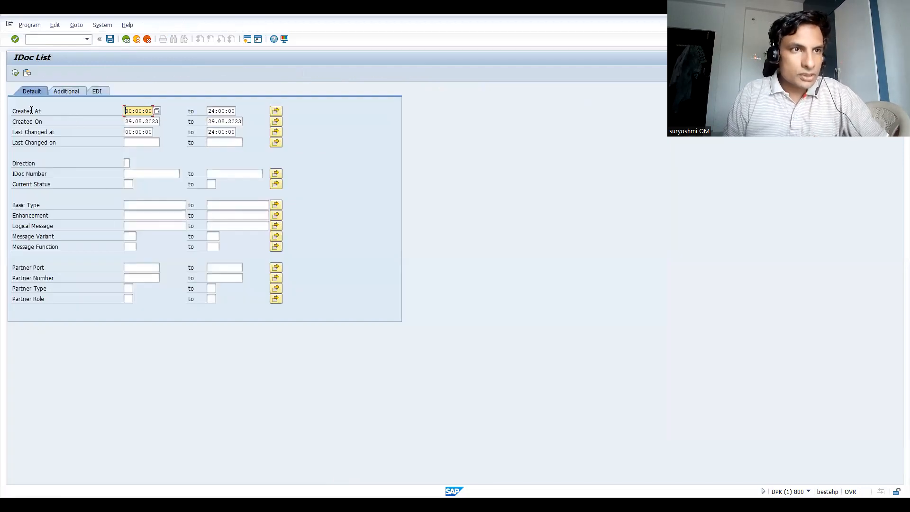
List today's IDocs, filter to inbound ORDERS status 53, and open IDoc 3220516.
click(15, 73)
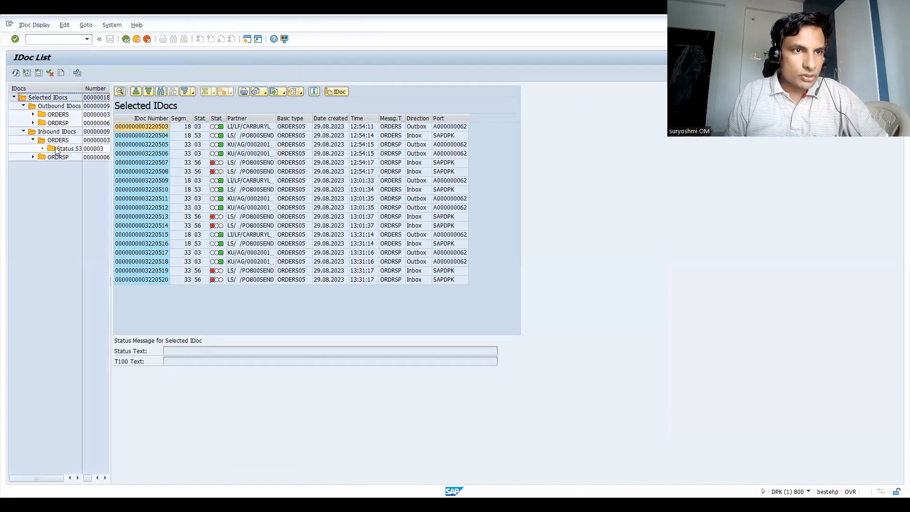
click(69, 148)
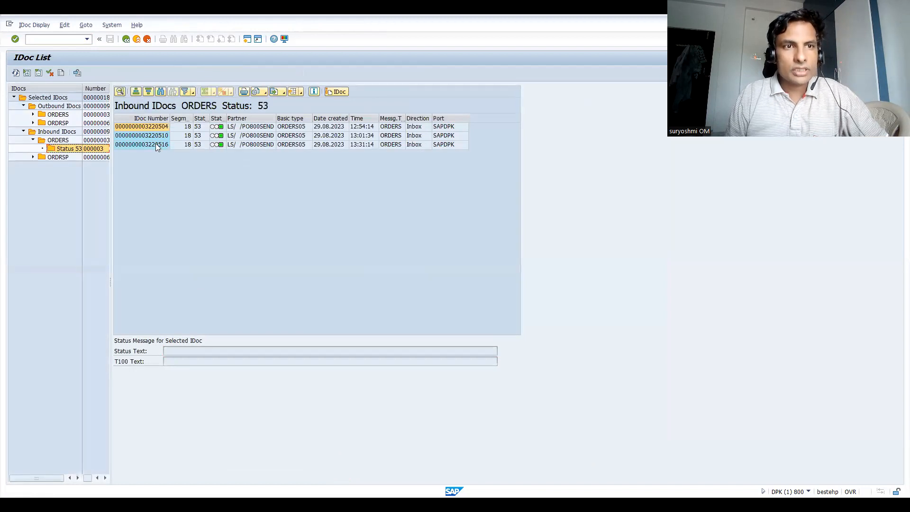
mouse_move(177, 155)
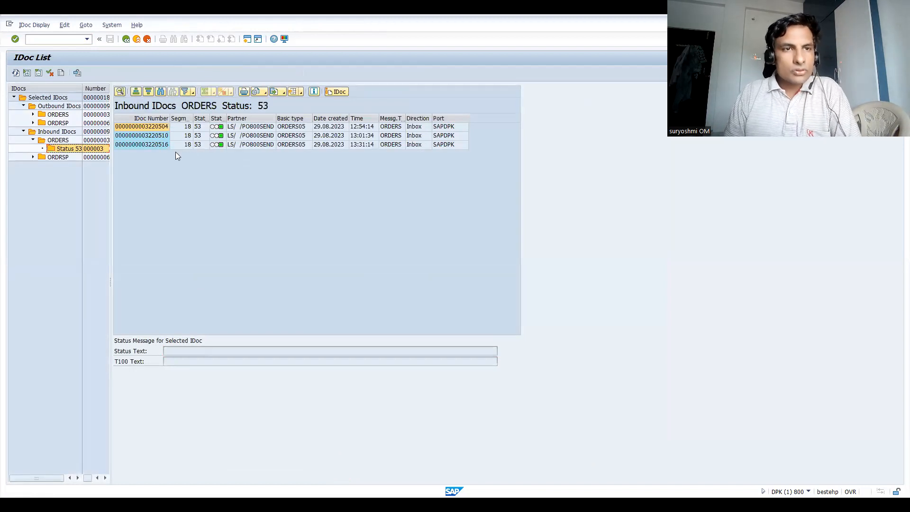
double_click(142, 144)
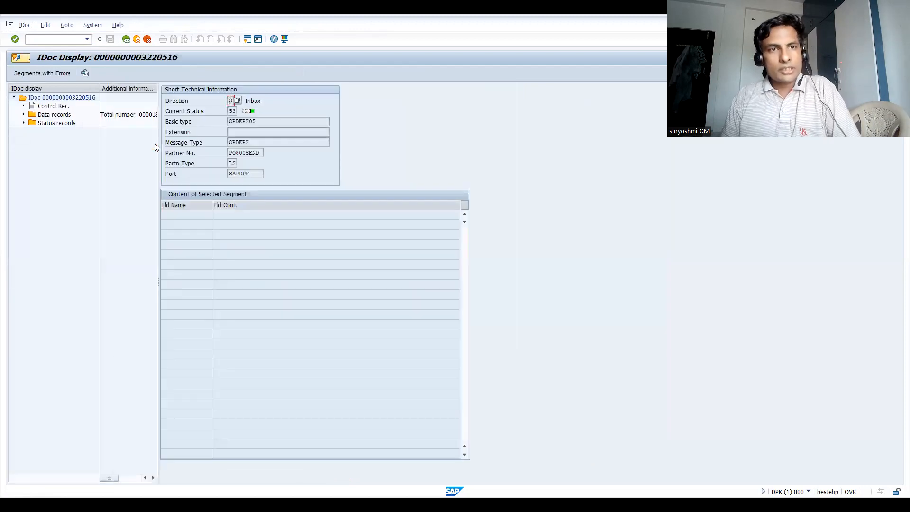
Inspect the IDoc's E1EDK01 and E1EDK14 data segments.
click(24, 115)
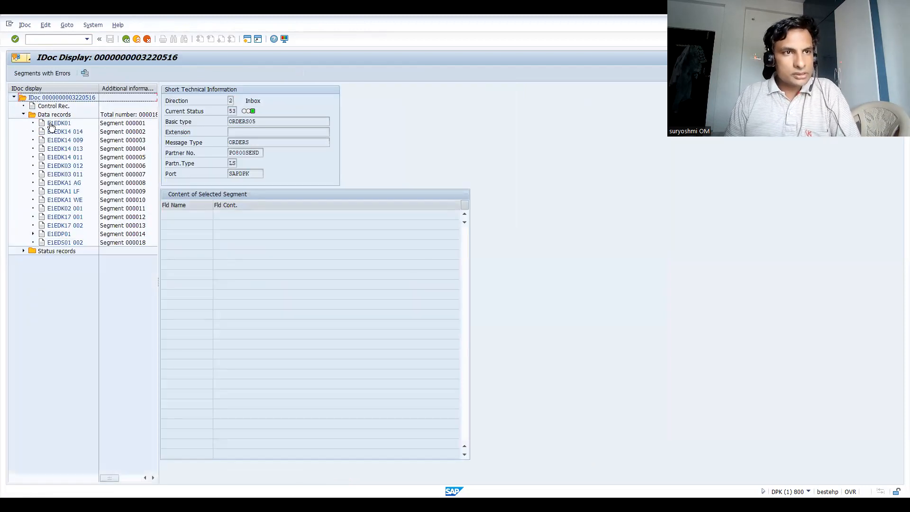
click(58, 123)
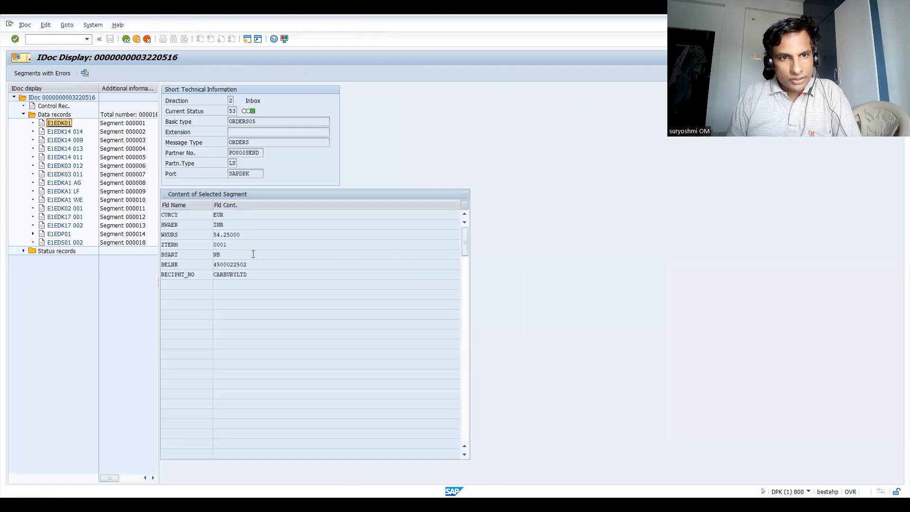
double_click(230, 264)
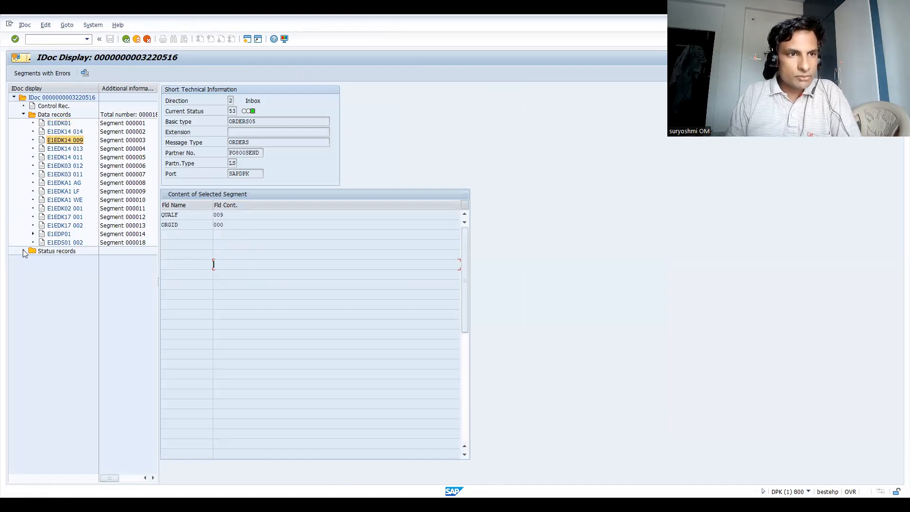
View the status 53 message for Standard Order 20329, then exit with /n.
click(23, 251)
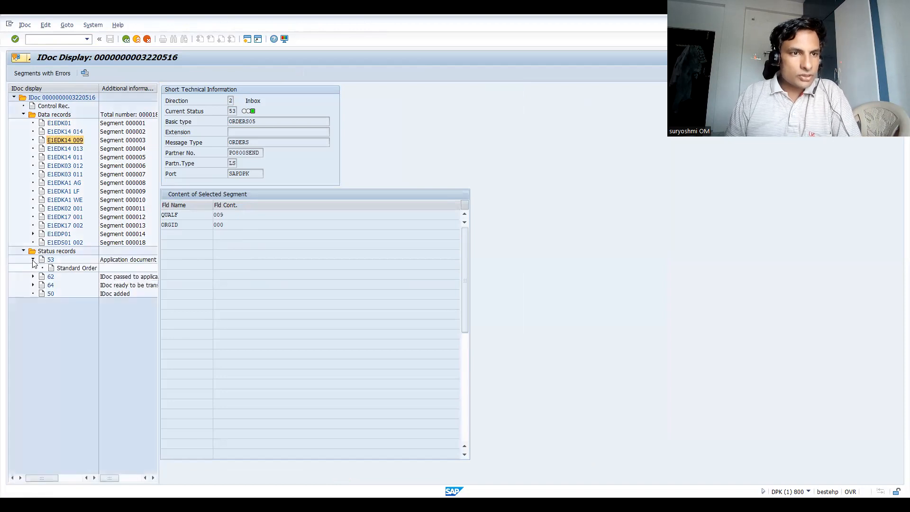
click(76, 267)
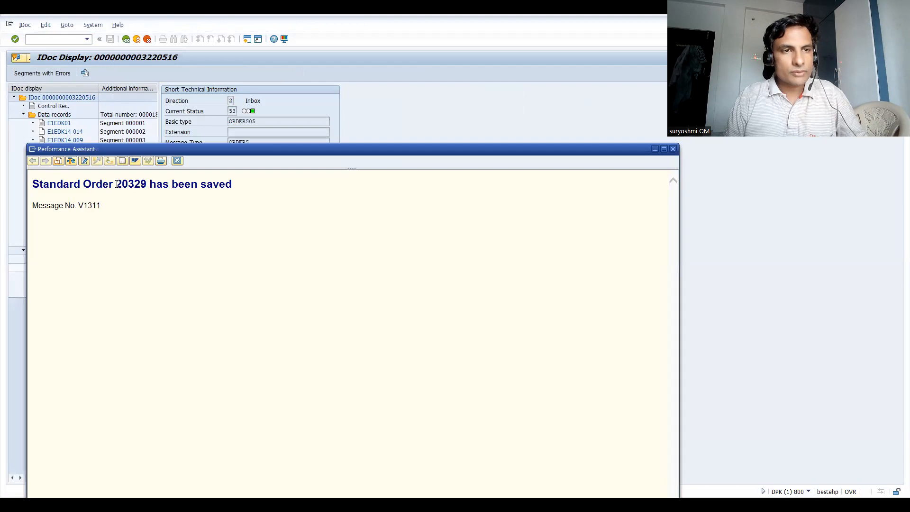
double_click(132, 184)
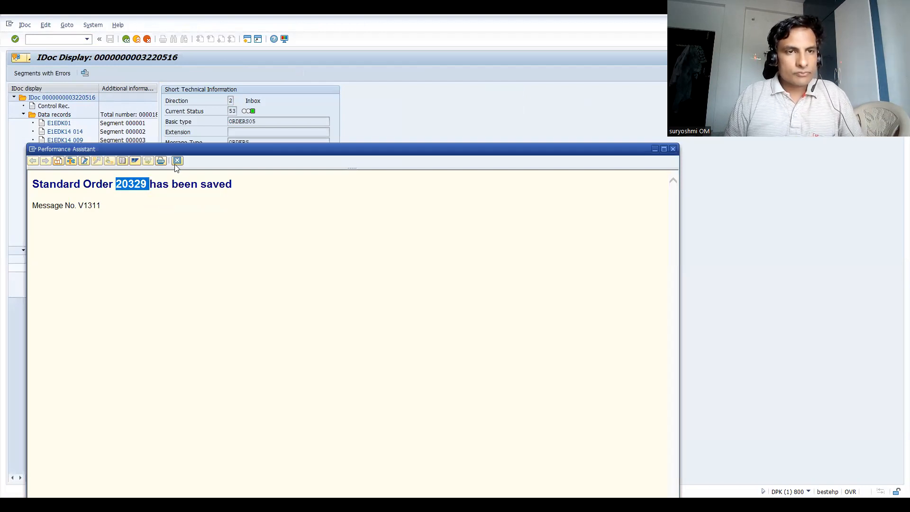
click(177, 161)
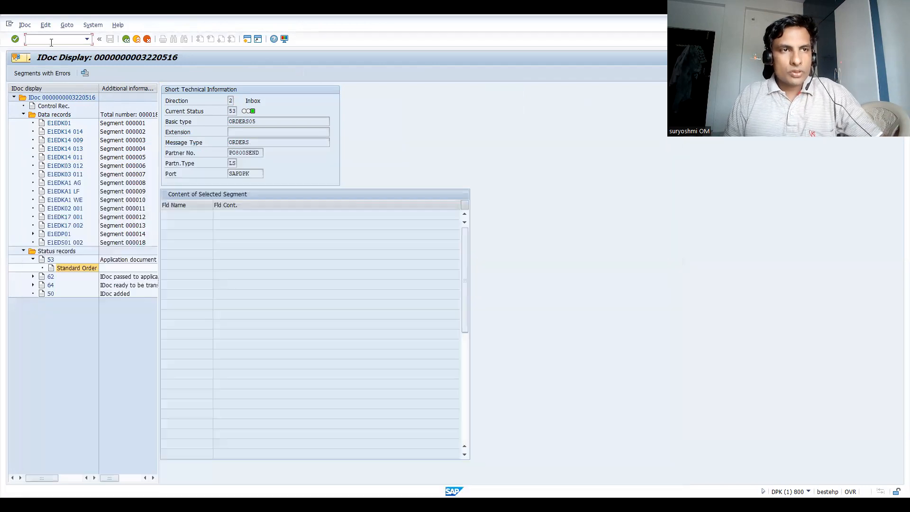
text(/n)
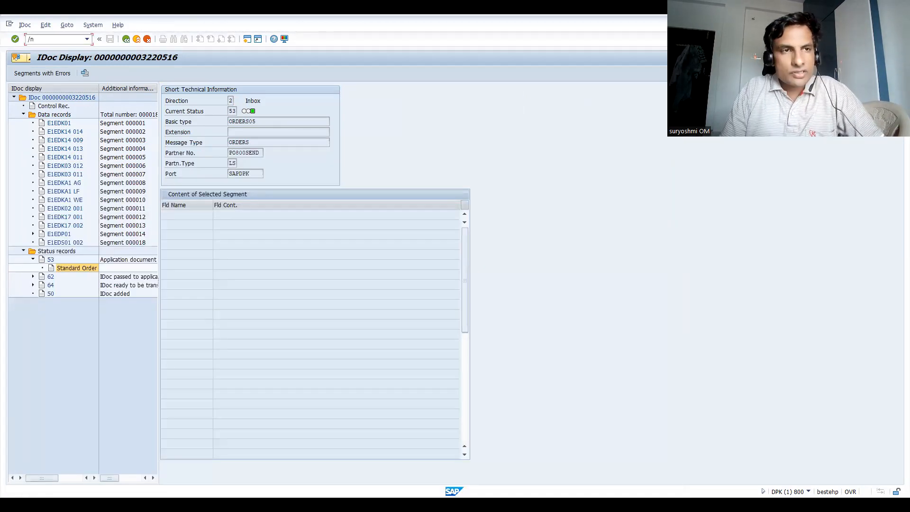
key(Enter)
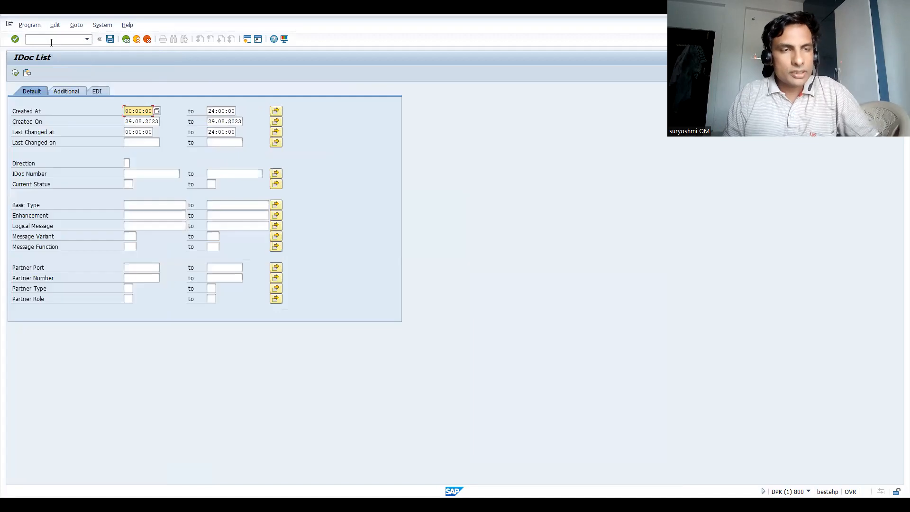
Display sales order 20329 and open the Item Data of item 10.
click(151, 174)
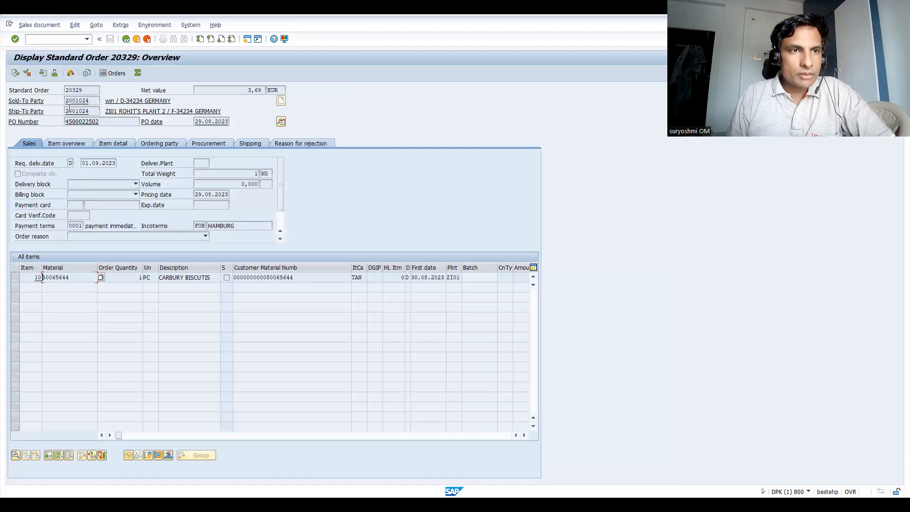
click(82, 122)
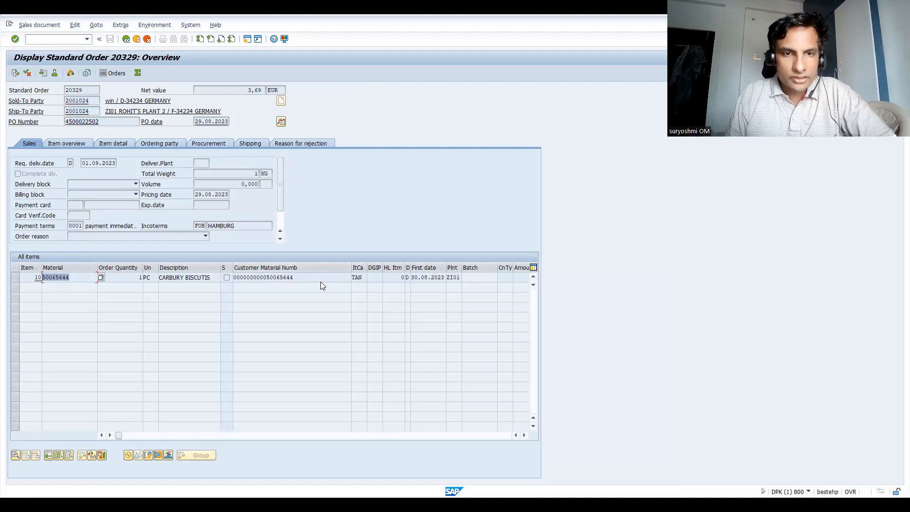
double_click(55, 277)
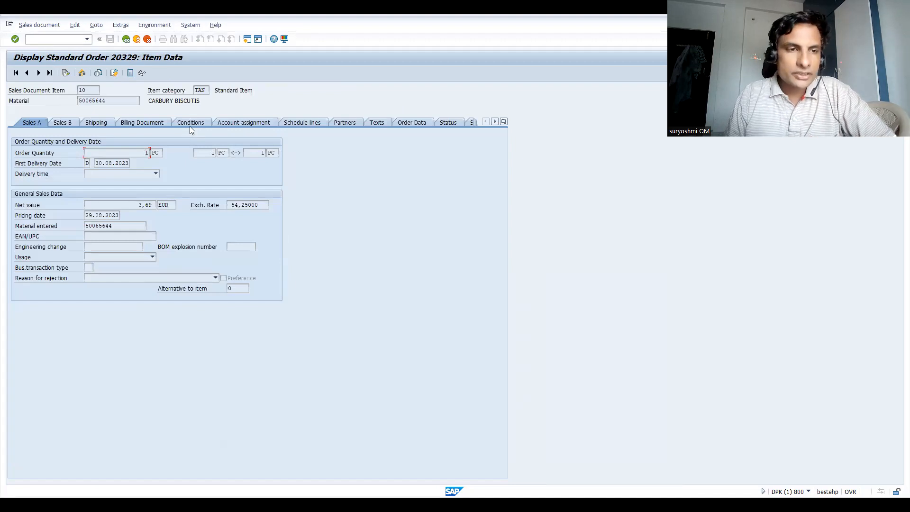
Show item 10's Conditions tab with the 200 INR price and output tax.
click(190, 122)
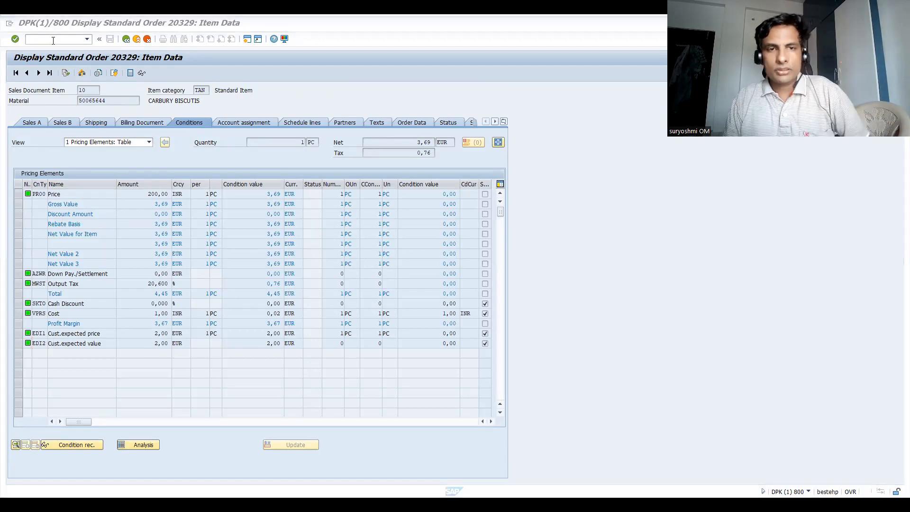
text(/nme23n)
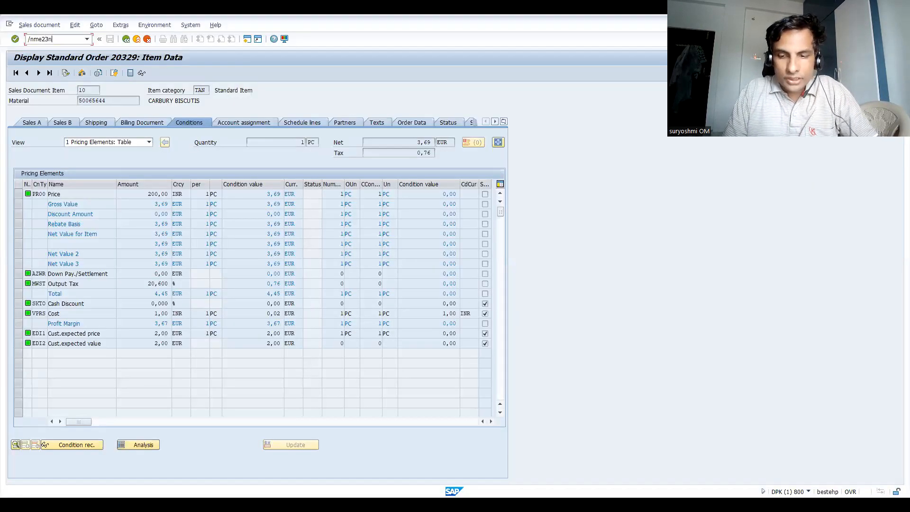